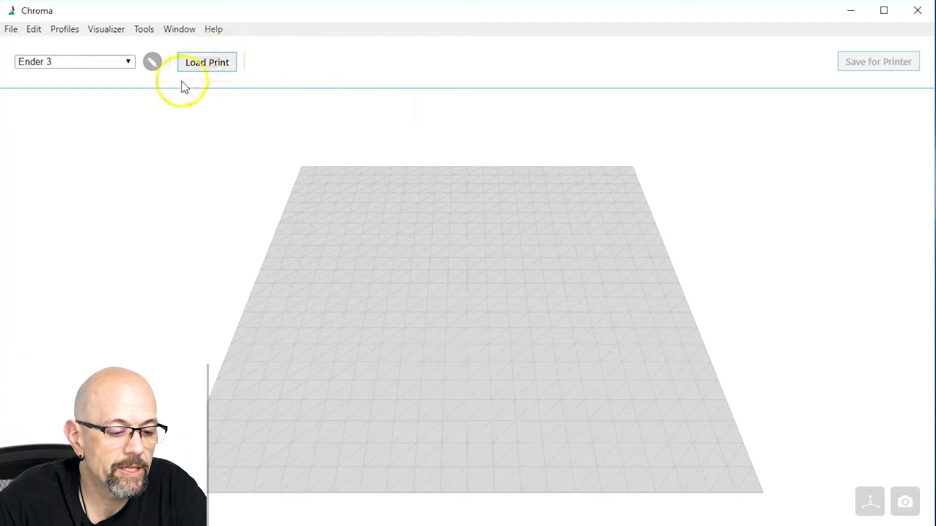
mouse_move(51, 66)
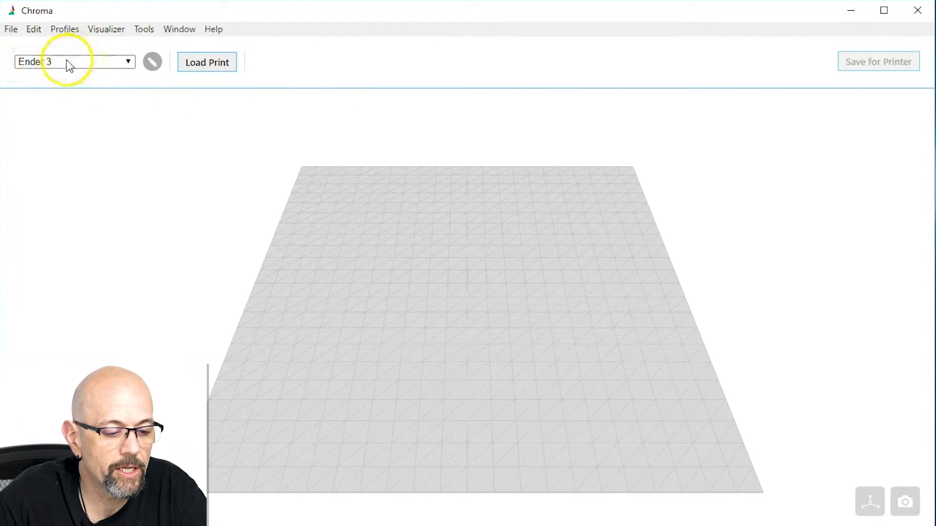
- Bring up Load Print's file chooser showing the Butterfly folder's G-code files
left_click(207, 62)
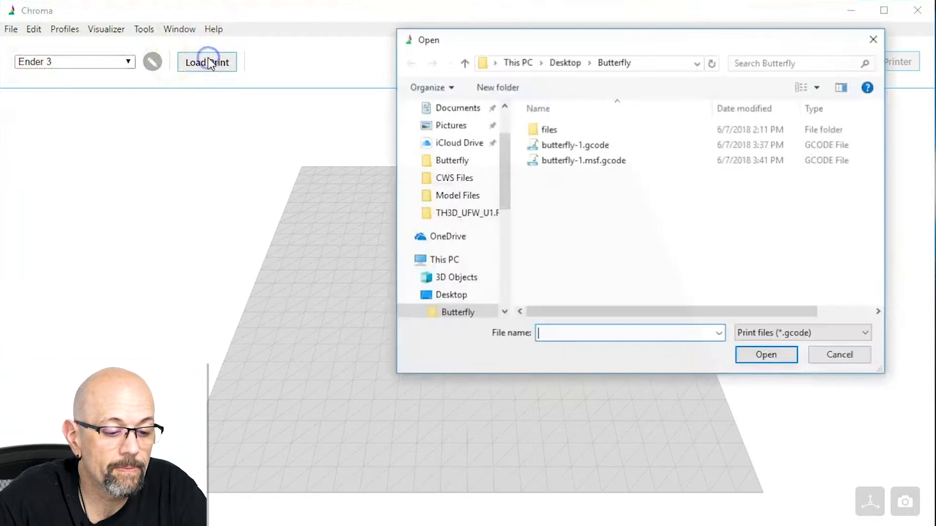
- Load butterfly-1.gcode from the Butterfly folder as the print
left_click(574, 144)
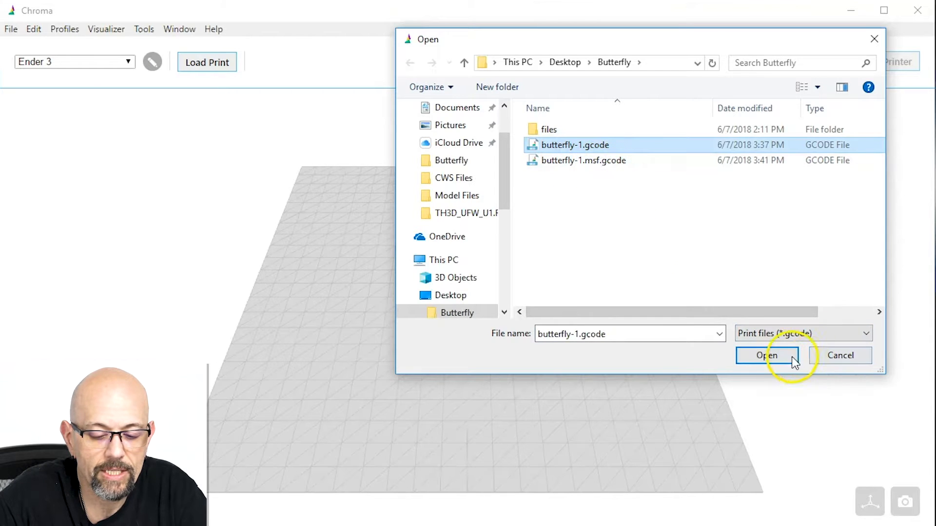
left_click(767, 355)
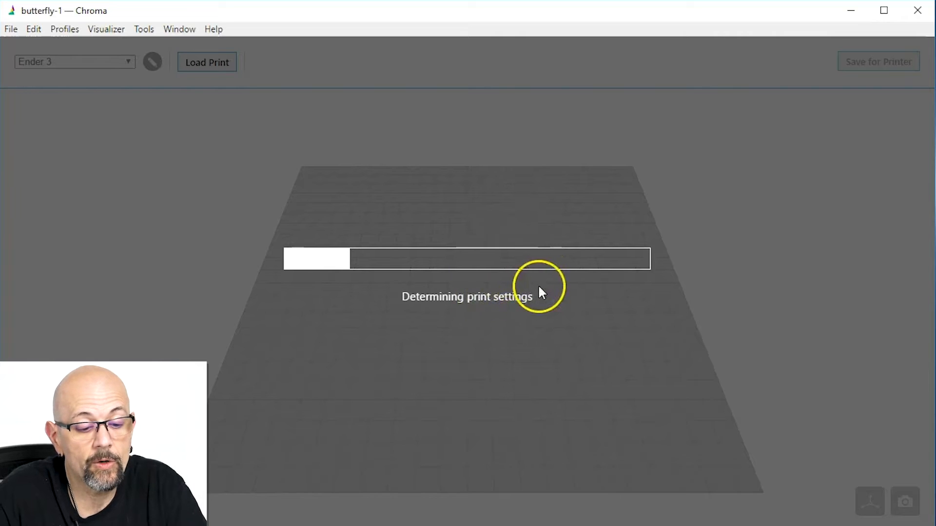
mouse_move(524, 248)
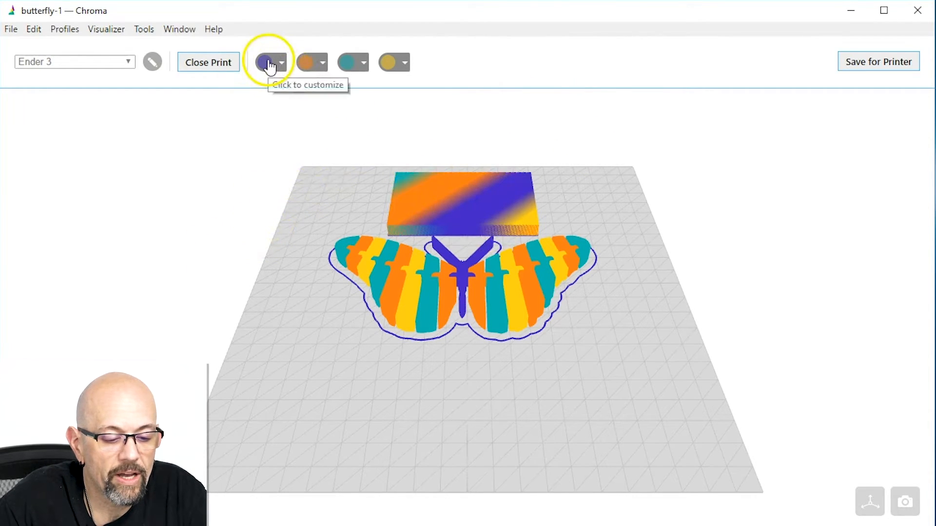
- Make the first drive black and the second drive green PLA
left_click(270, 62)
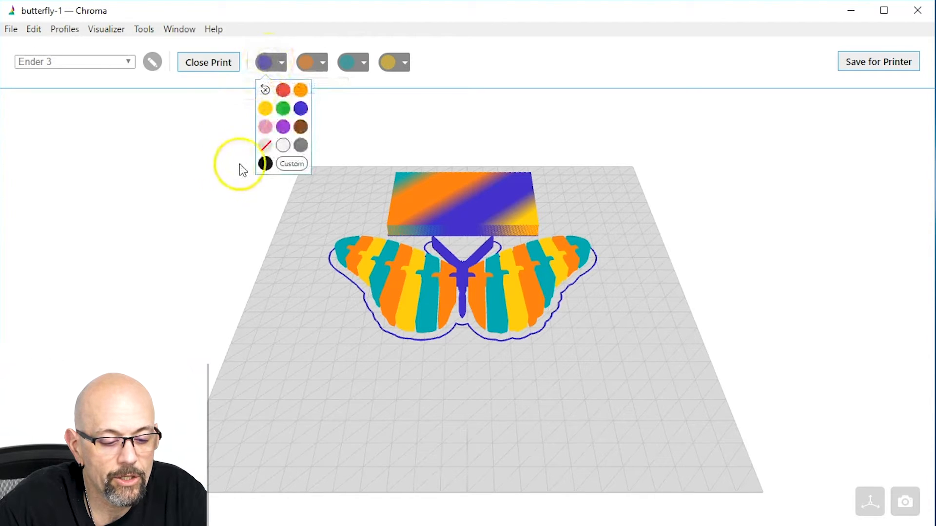
left_click(265, 163)
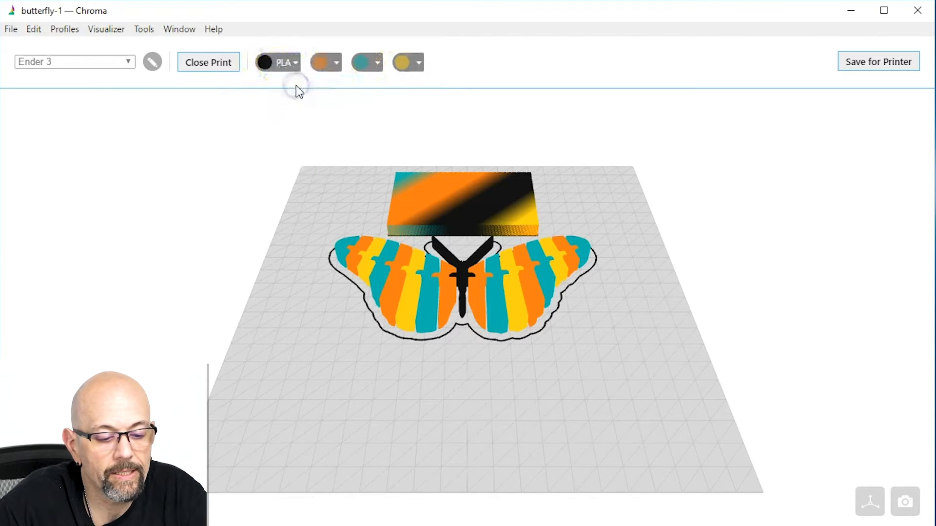
mouse_move(323, 63)
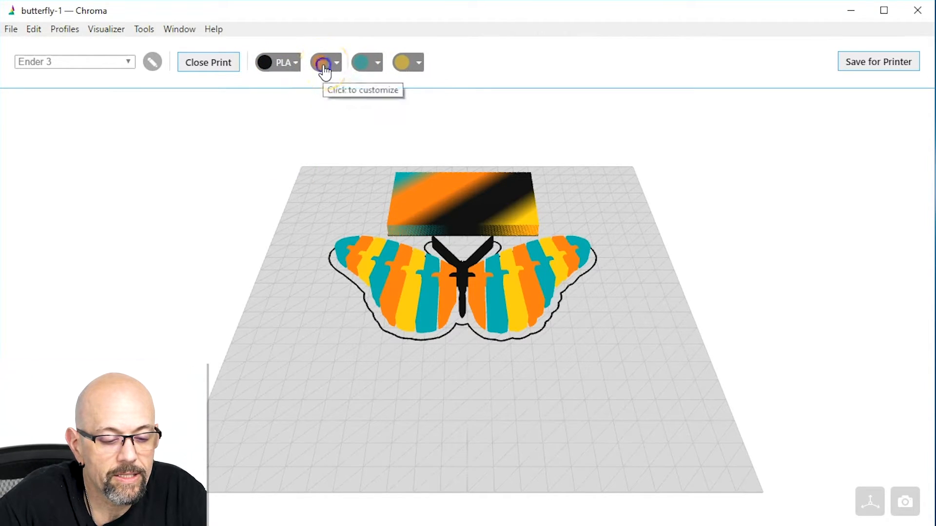
left_click(325, 62)
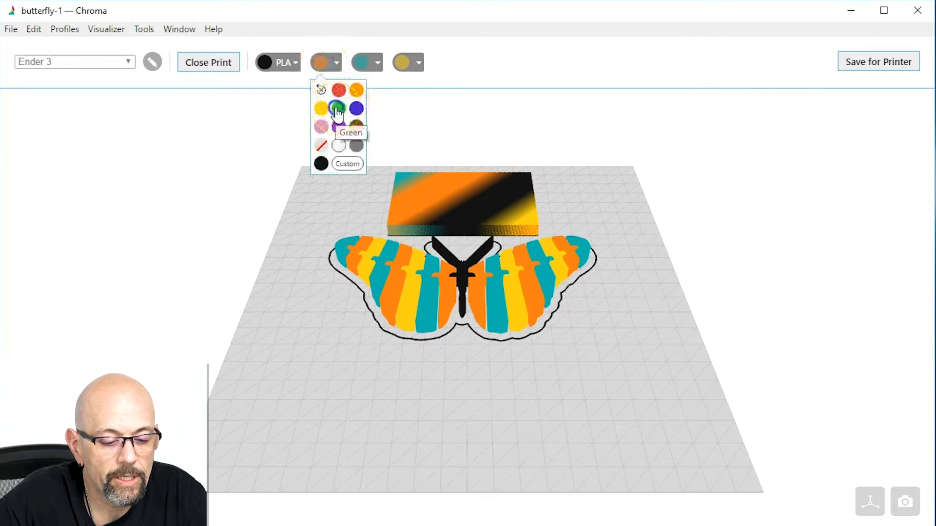
left_click(338, 108)
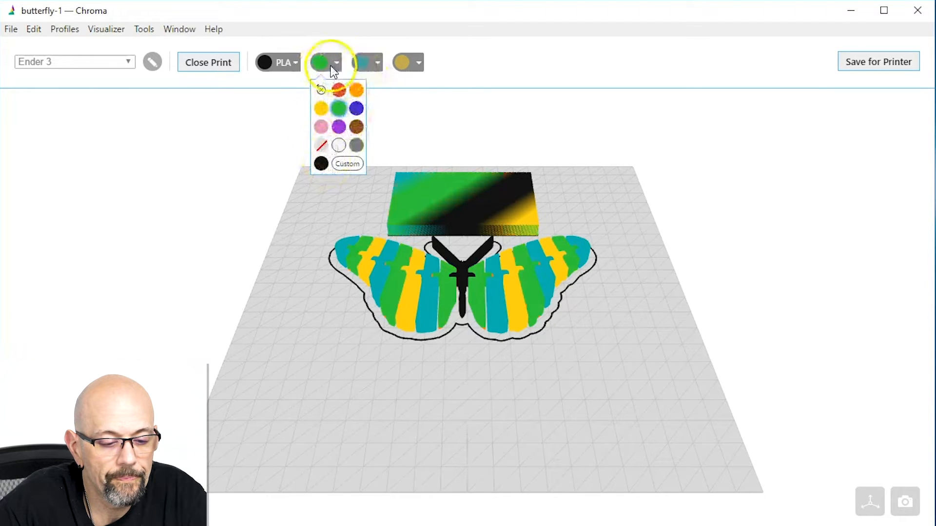
left_click(320, 63)
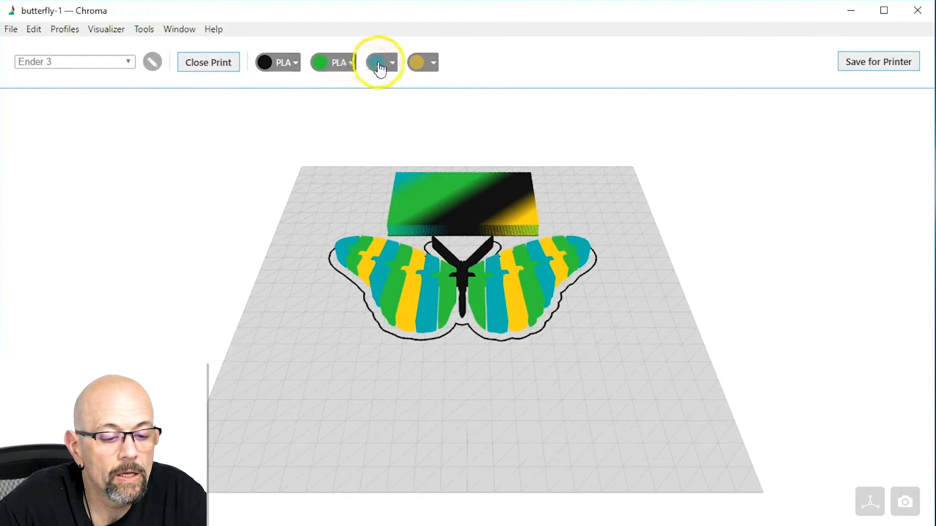
- Make the third drive blue and the fourth drive pink PLA
left_click(378, 63)
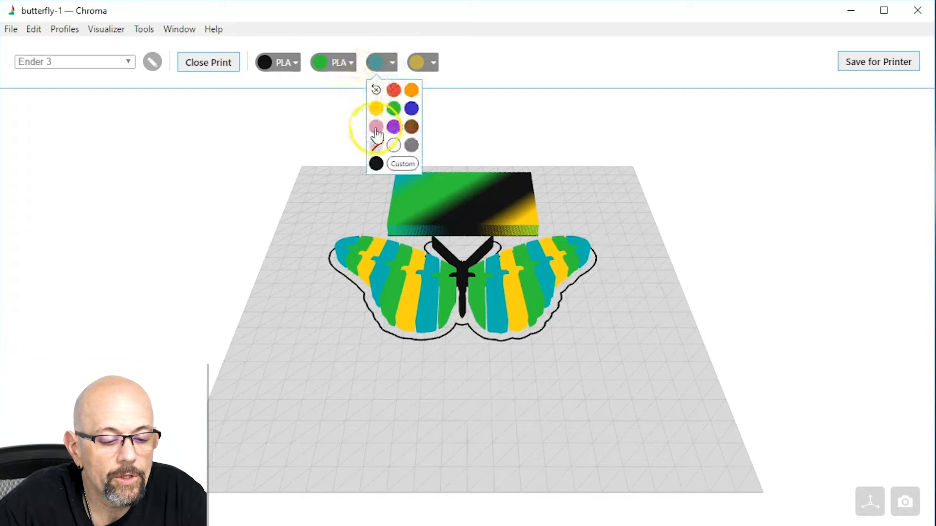
left_click(412, 109)
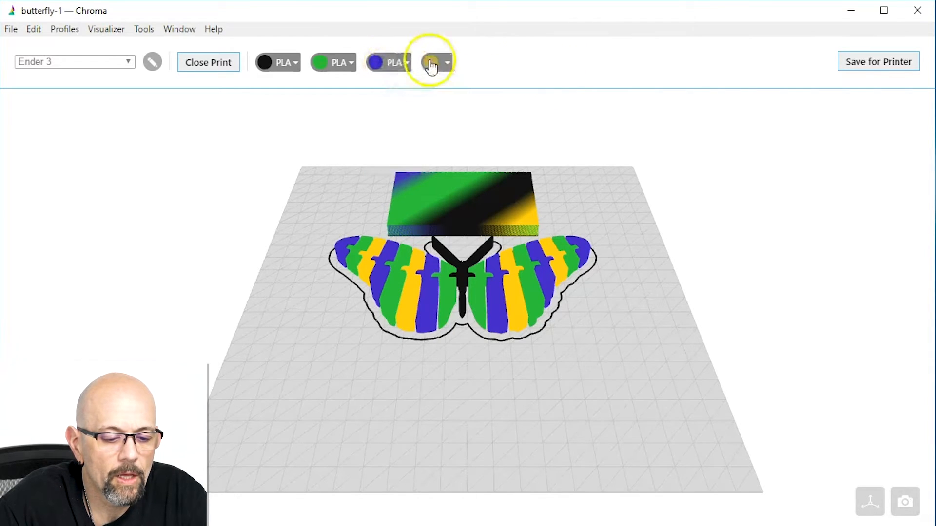
left_click(433, 62)
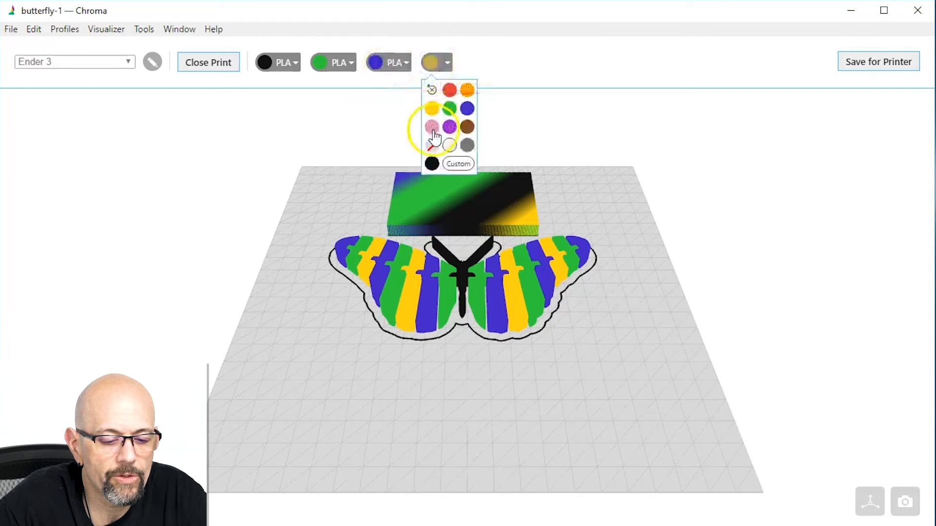
left_click(432, 126)
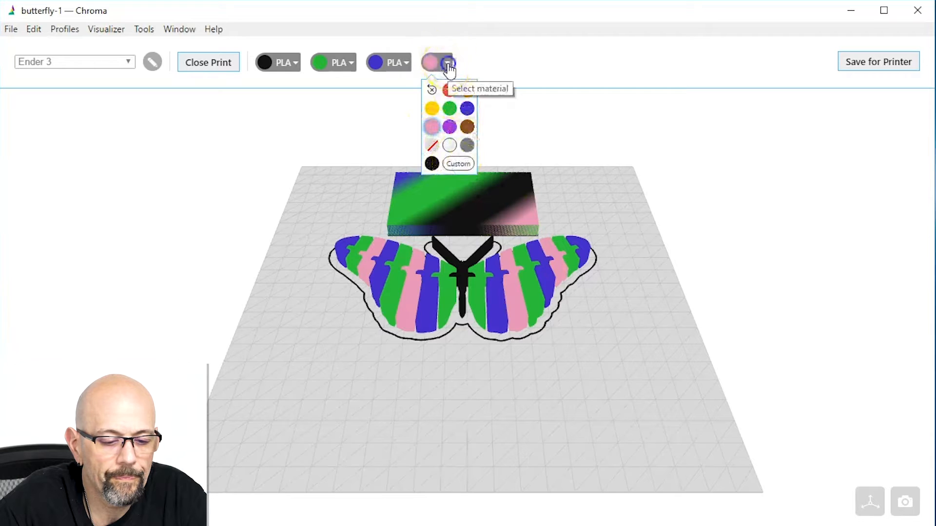
left_click(431, 126)
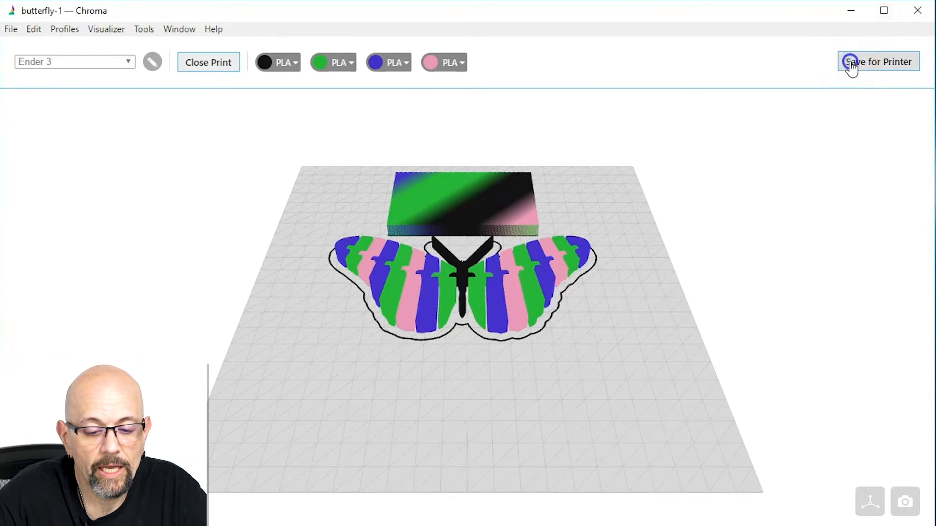
- Save the colour setup for the printer as butterfly-1.msf, replacing the existing file
left_click(879, 61)
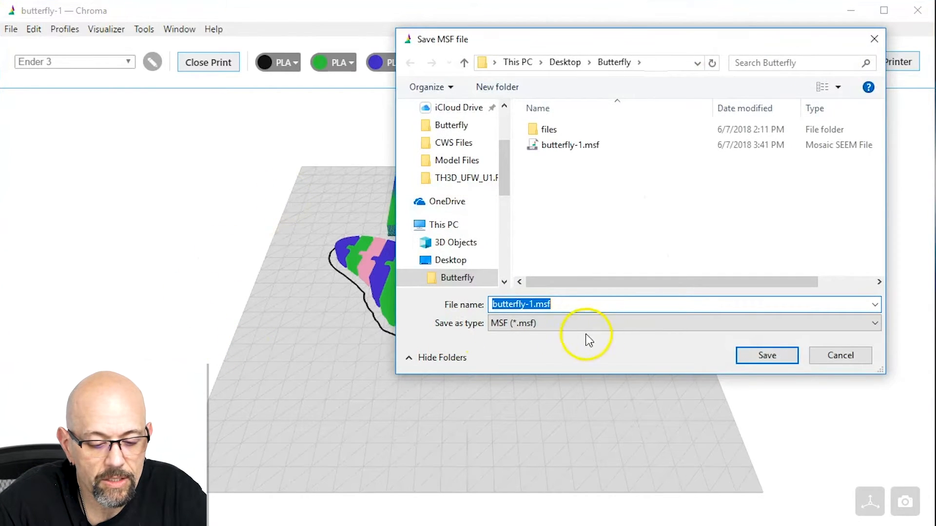
left_click(766, 355)
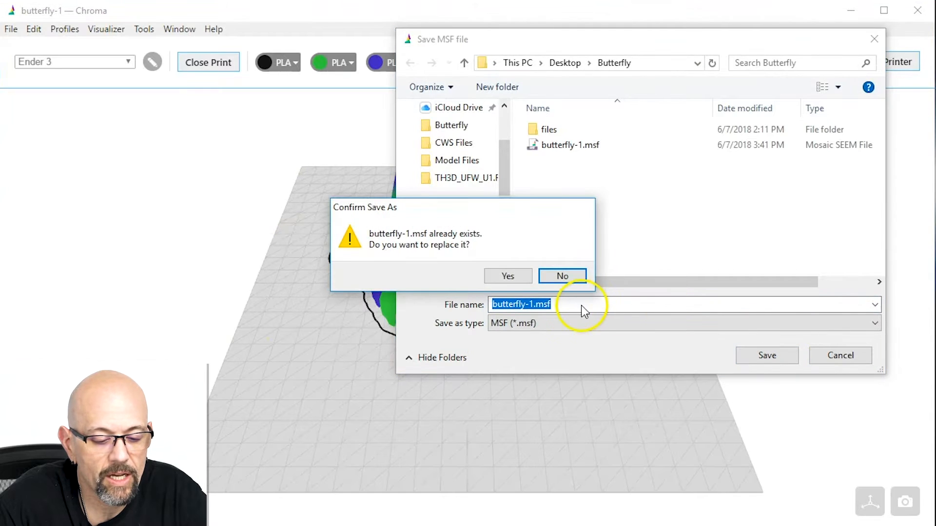
left_click(507, 276)
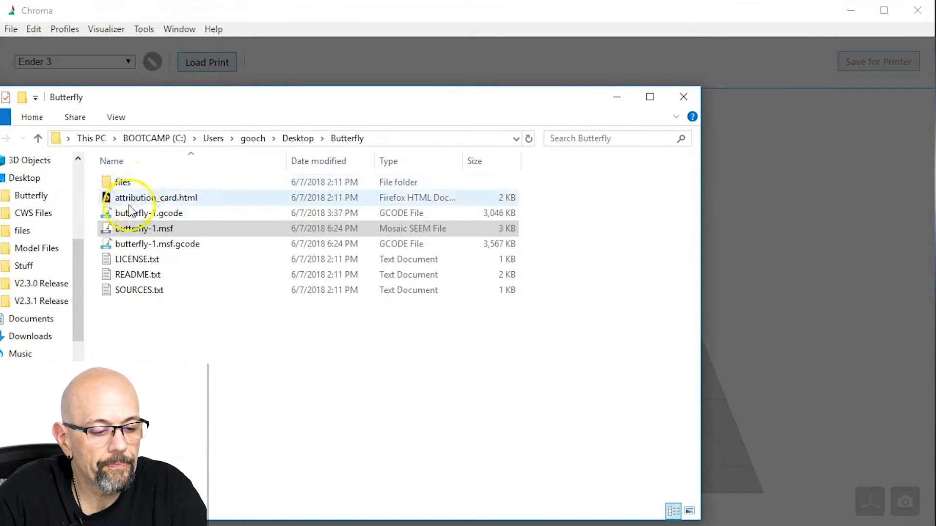
- Select butterfly-1.msf in the Butterfly folder to view its file details
left_click(145, 228)
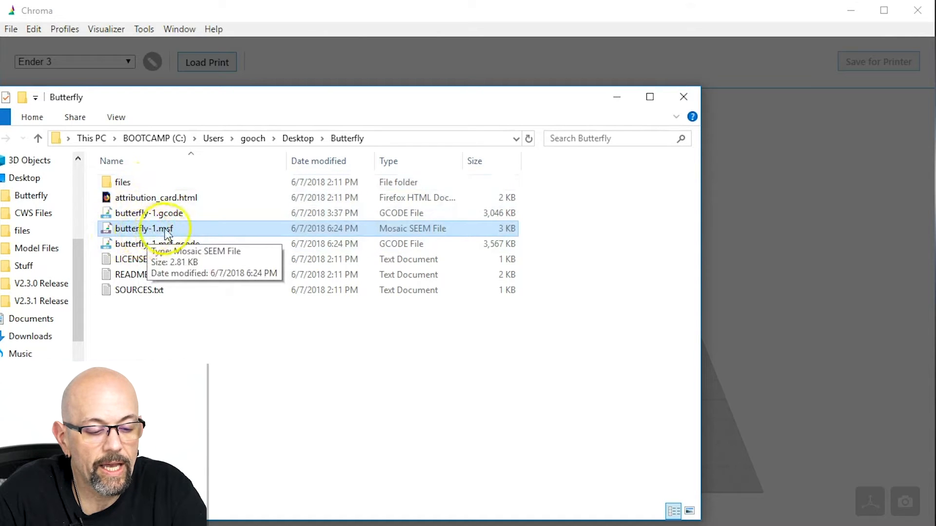